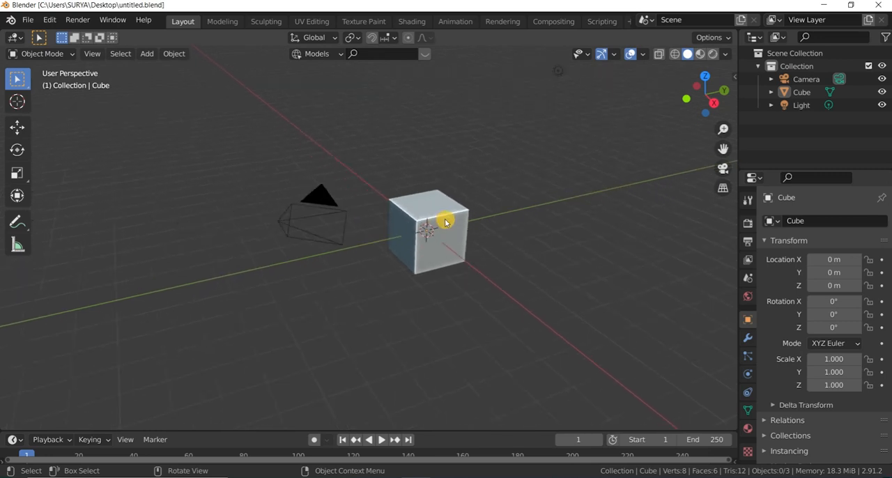
Select and delete the default cube, leaving only the camera and light.
left_click(432, 230)
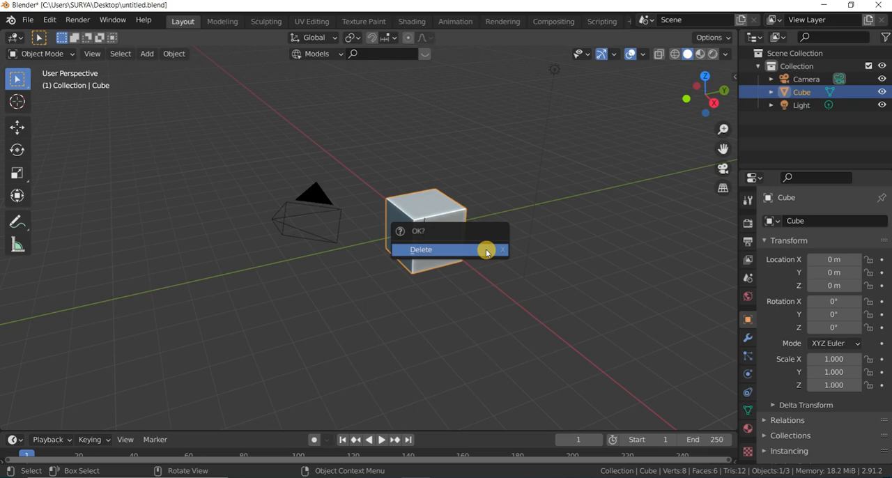
left_click(421, 250)
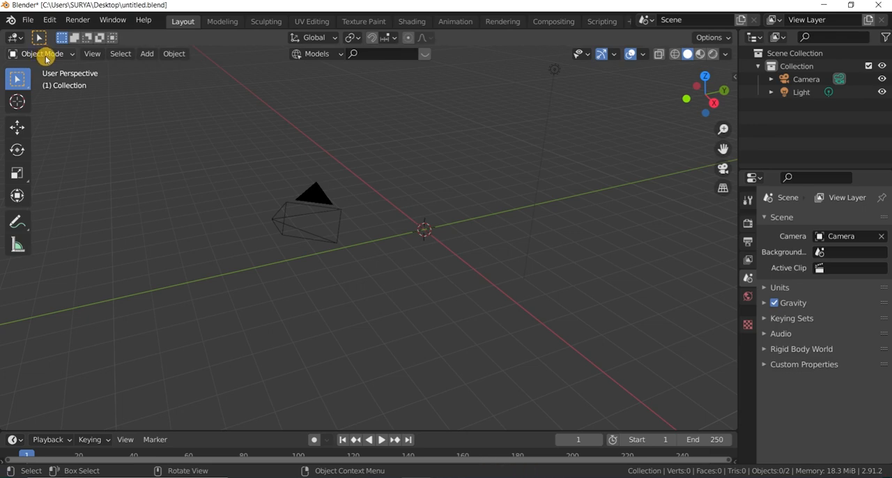
Add a 3-vertex cylinder and scale it down along Z into a thin triangular slab.
left_click(146, 54)
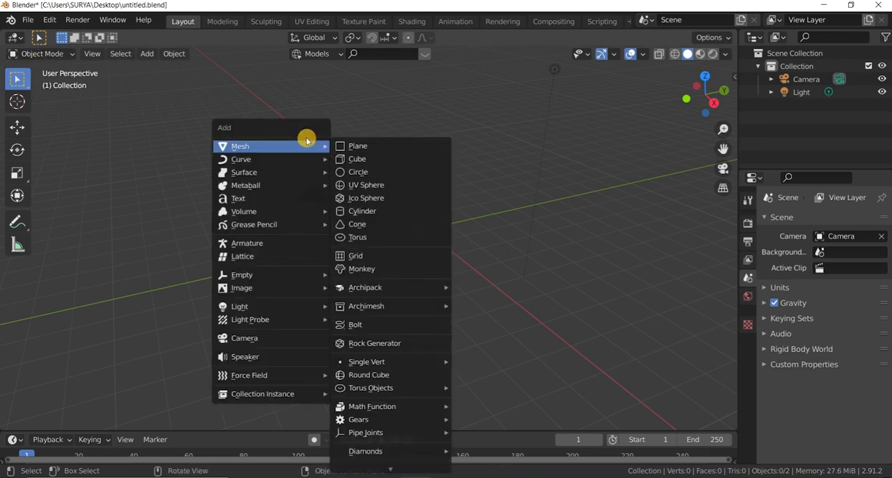
mouse_move(382, 201)
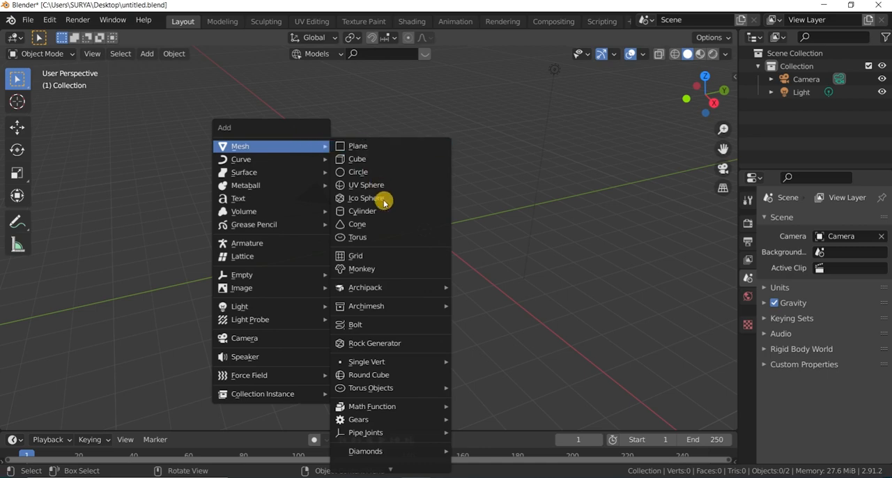
left_click(362, 211)
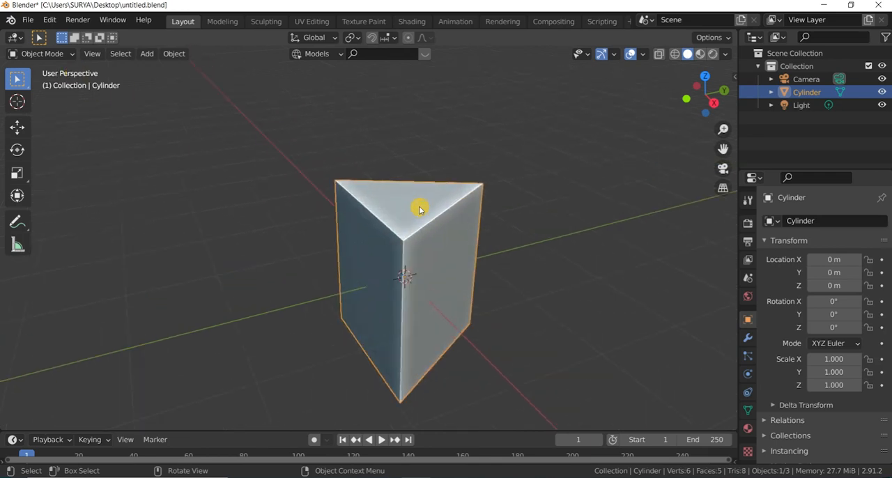
key("s")
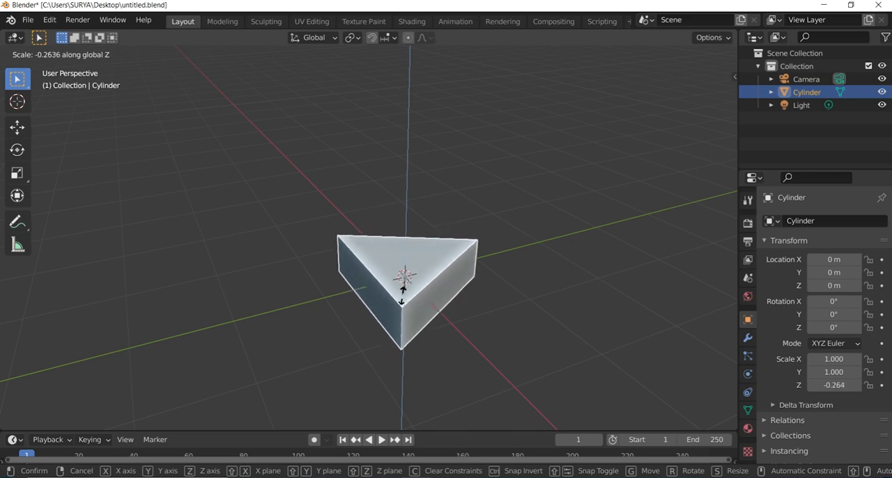
left_click(439, 263)
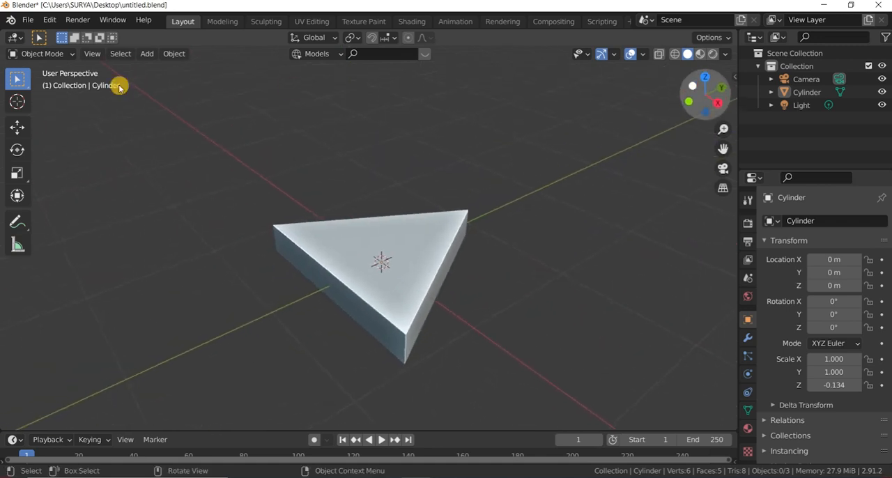
Inset the slab's top face and push it down into a recessed tray with a raised rim.
key("Tab")
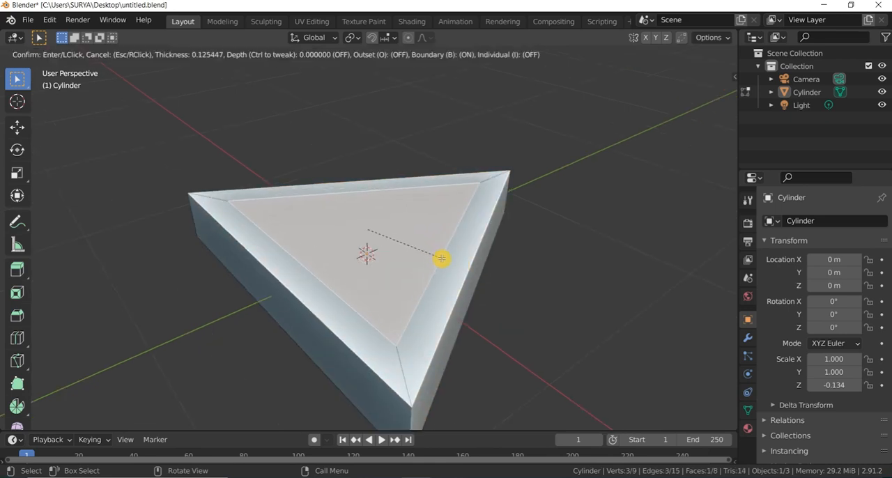
left_click(441, 258)
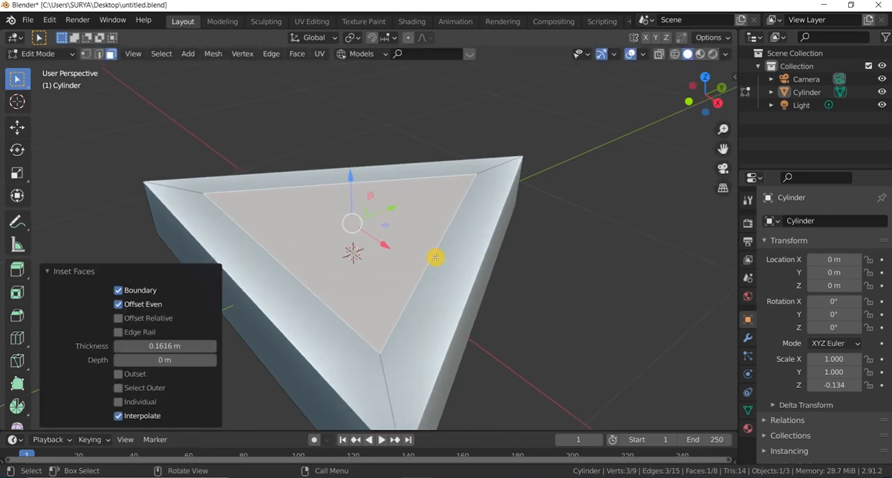
key("g")
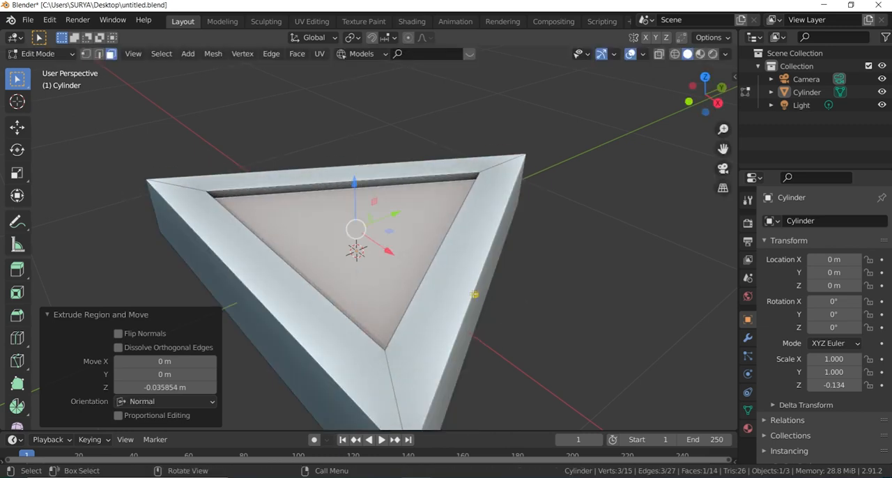
key("s")
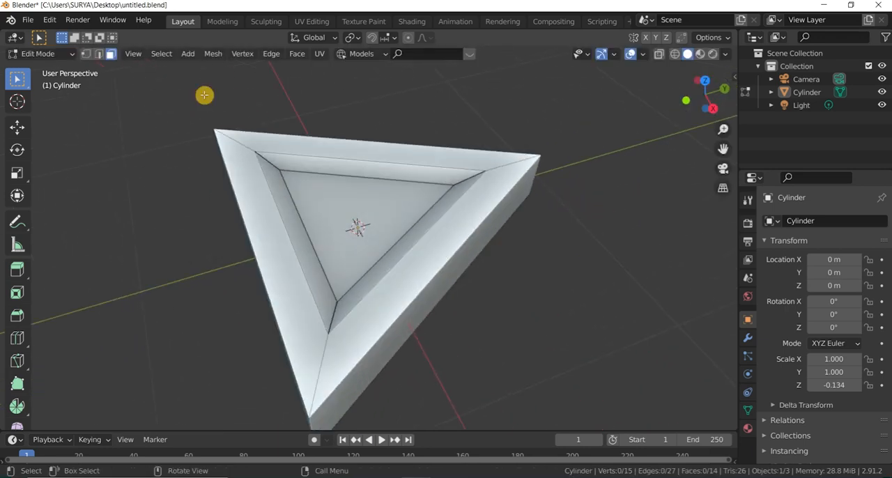
key("Tab")
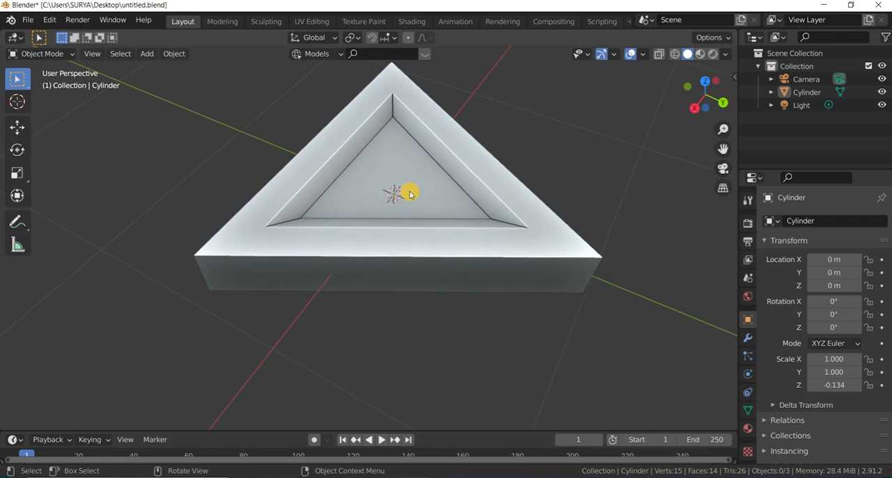
Delete the sunken inner face and extrude its edges downward into a narrowed duct.
key("Tab")
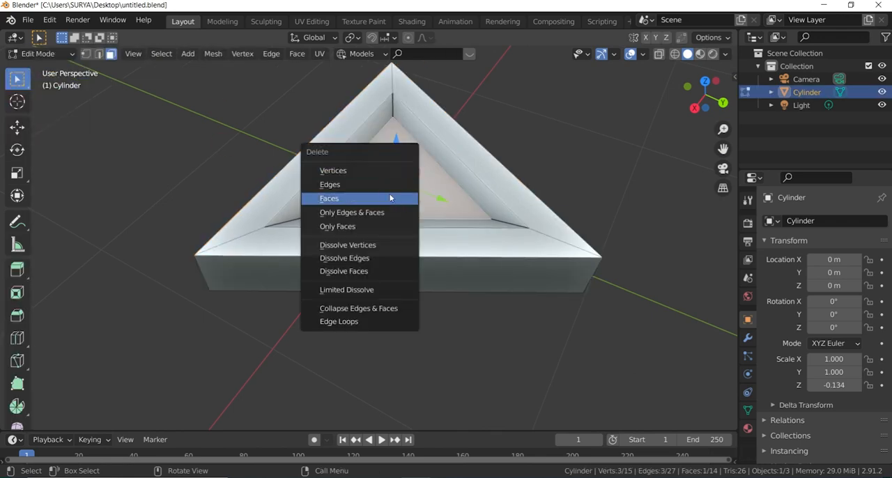
left_click(329, 198)
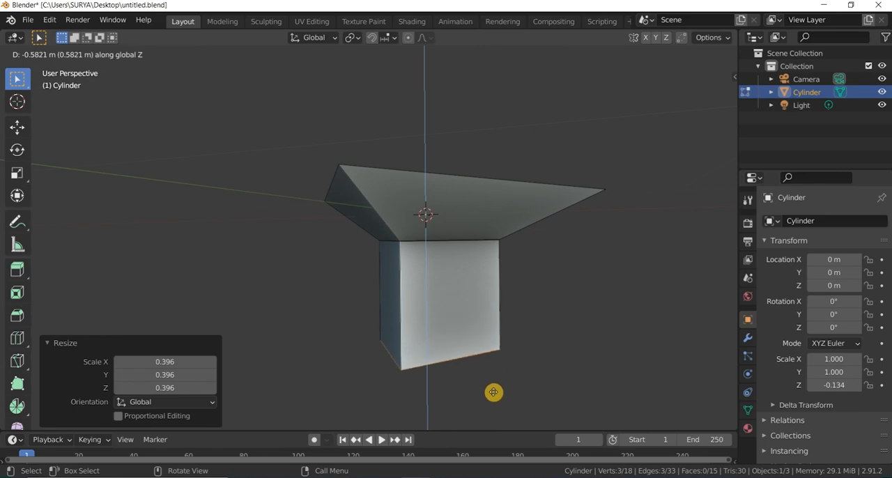
key("Tab")
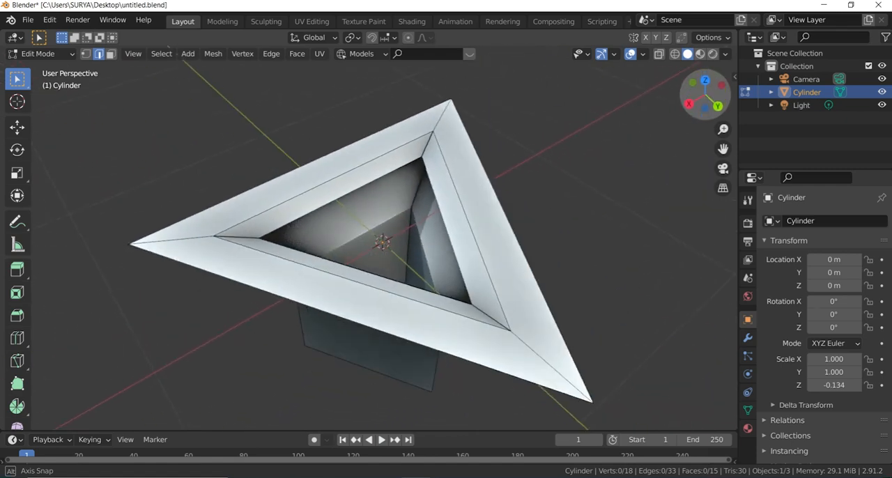
Switch to Object Mode and back into Edit Mode from the mode dropdown.
left_click(38, 53)
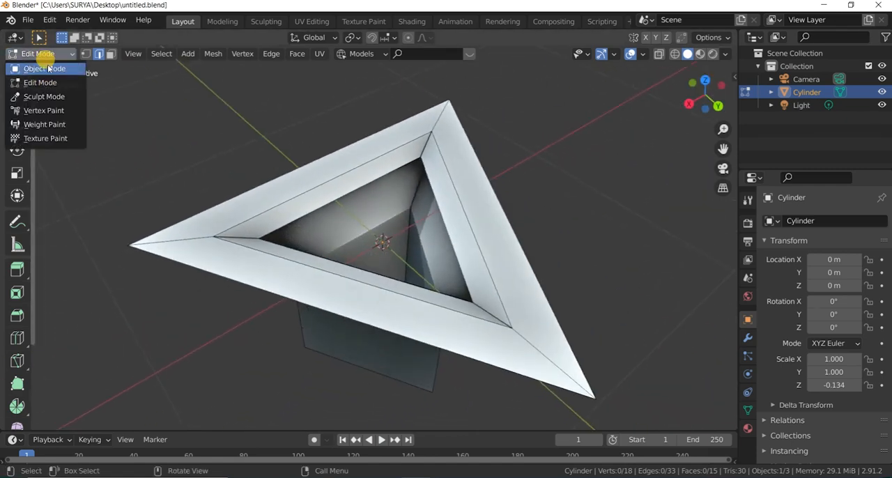
left_click(35, 69)
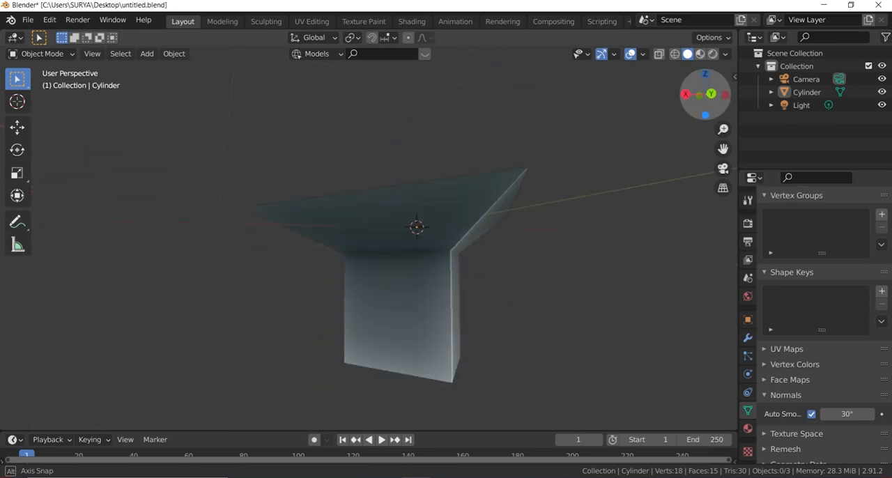
left_click(42, 53)
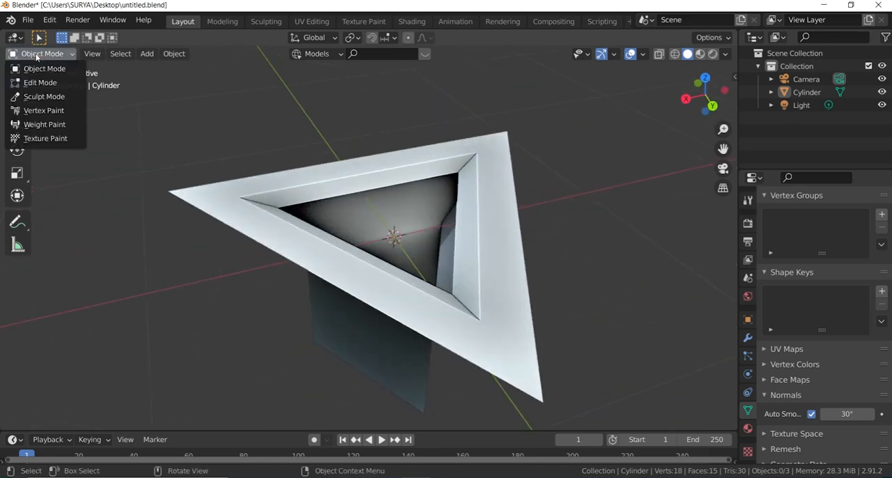
left_click(40, 83)
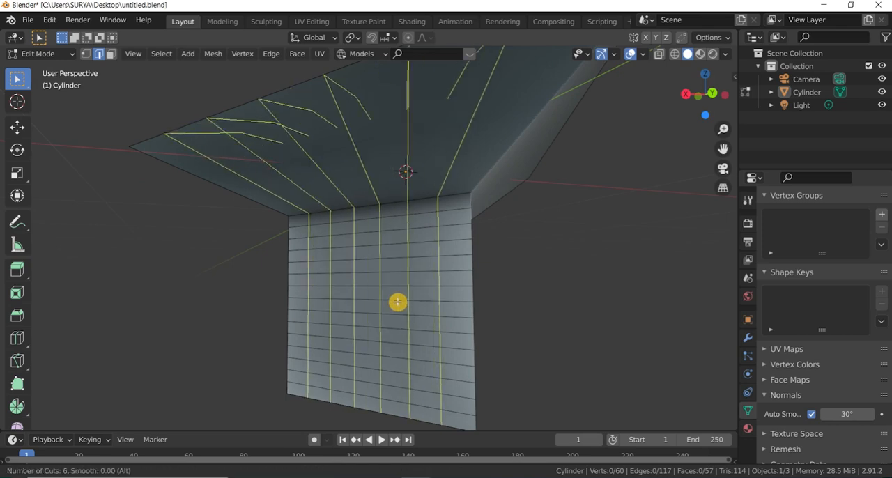
Confirm six loop cuts around the duct, exit Edit Mode and orbit to the underside.
left_click(397, 301)
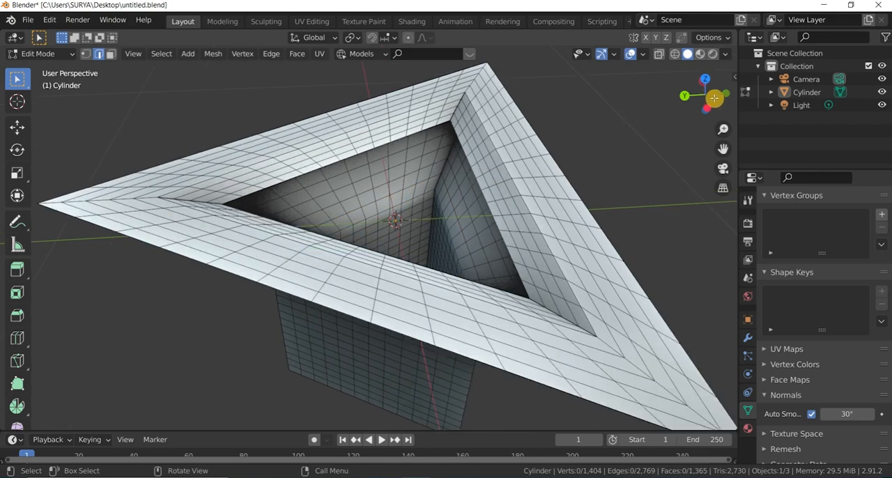
key("Tab")
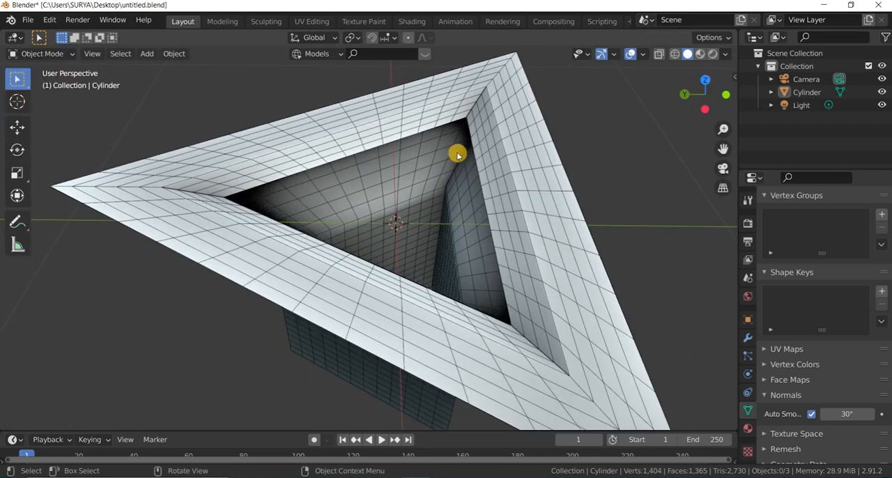
left_click_drag(456, 153, 419, 202)
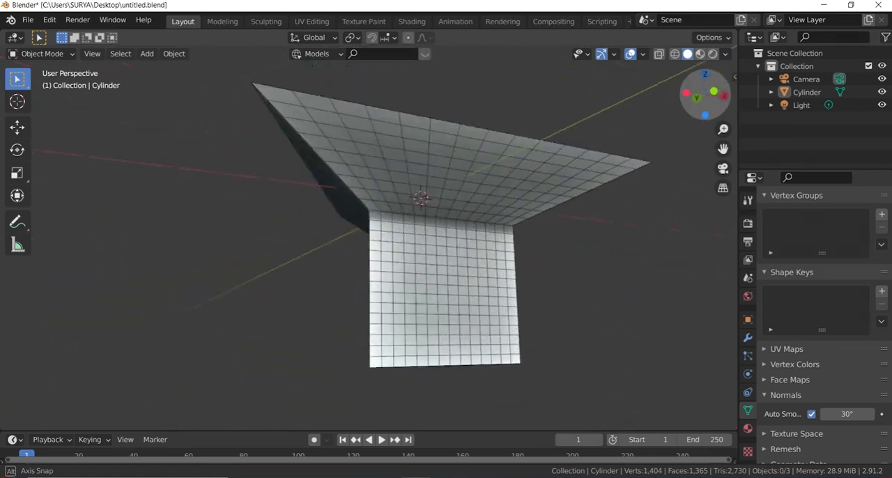
Toggle Edit Mode briefly, then bring up the Add Modifier list in Object Mode.
key("Tab")
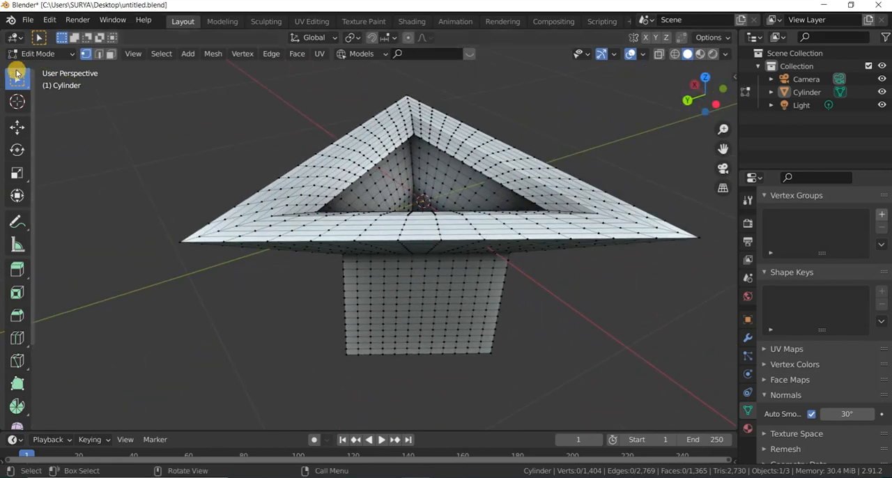
key("Tab")
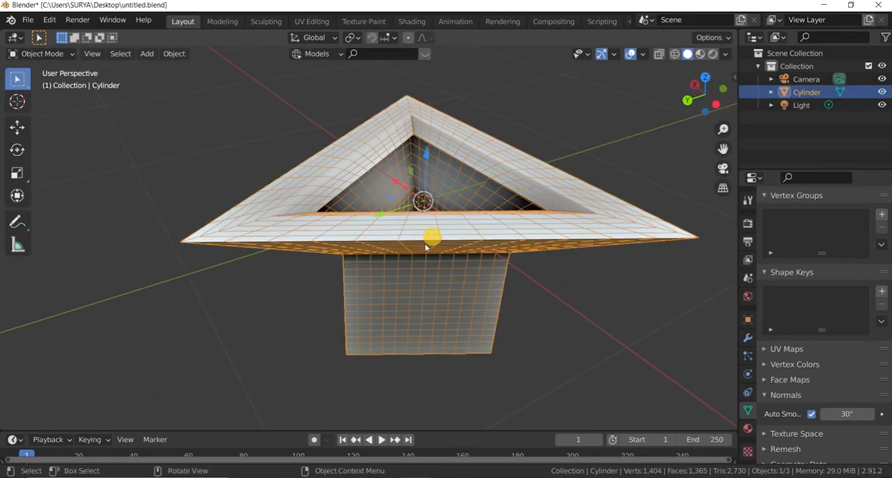
left_click(788, 220)
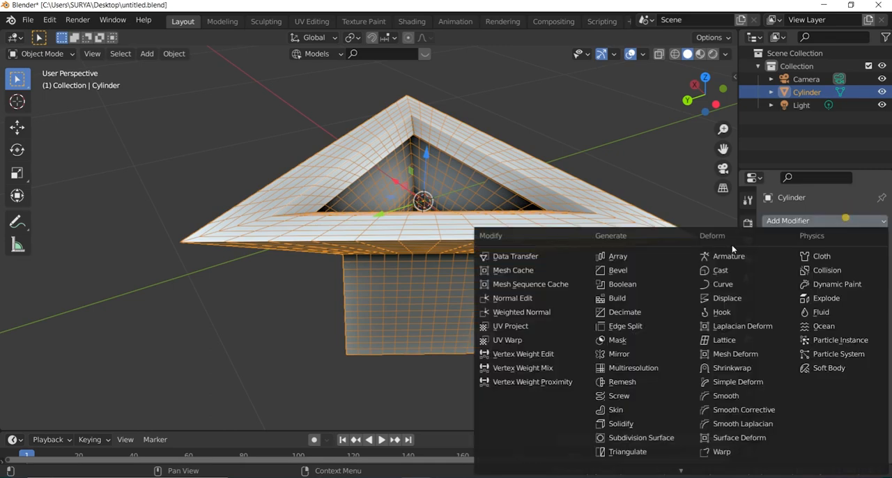
Add a Subdivision Surface modifier at viewport level 4, then enter Edit Mode.
left_click(640, 437)
type("4")
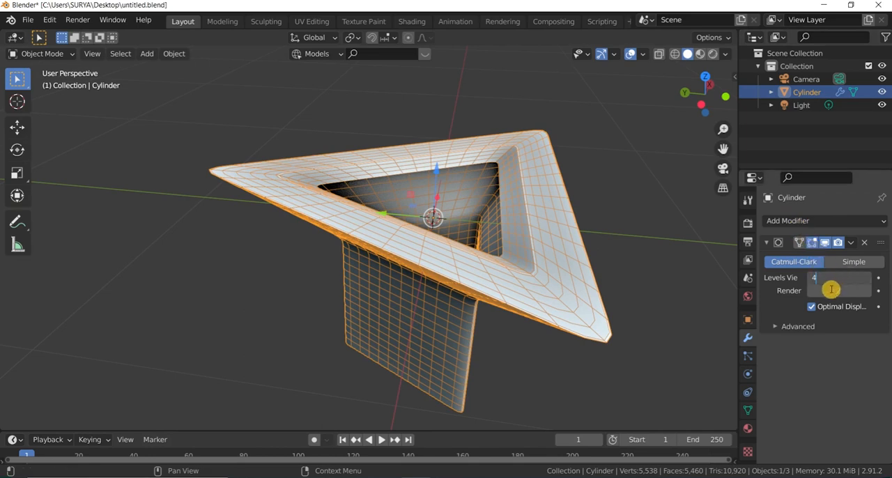
left_click(836, 290)
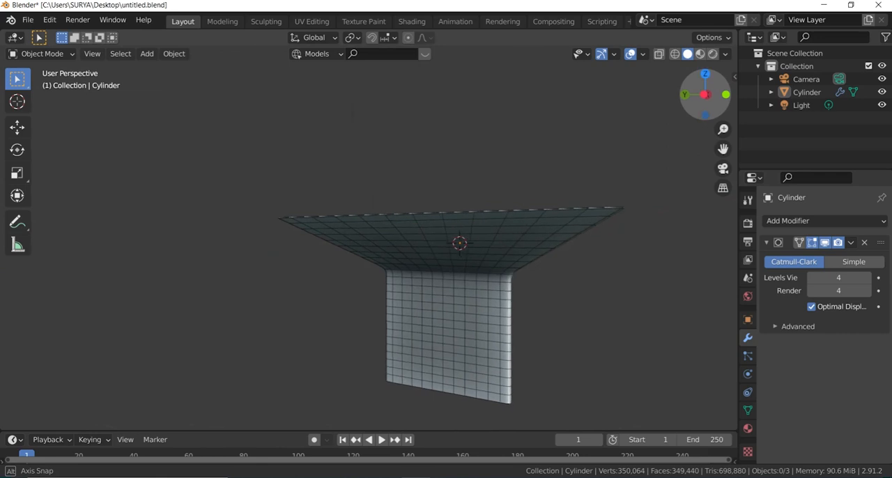
left_click(41, 54)
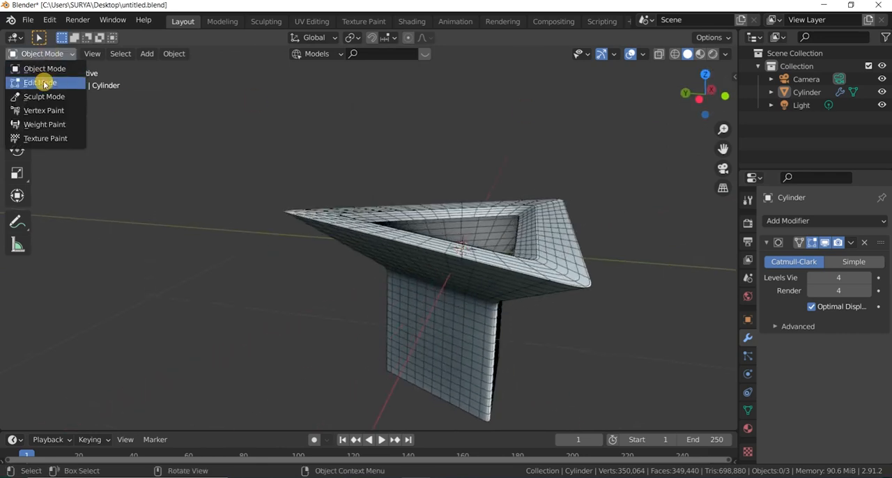
left_click(35, 82)
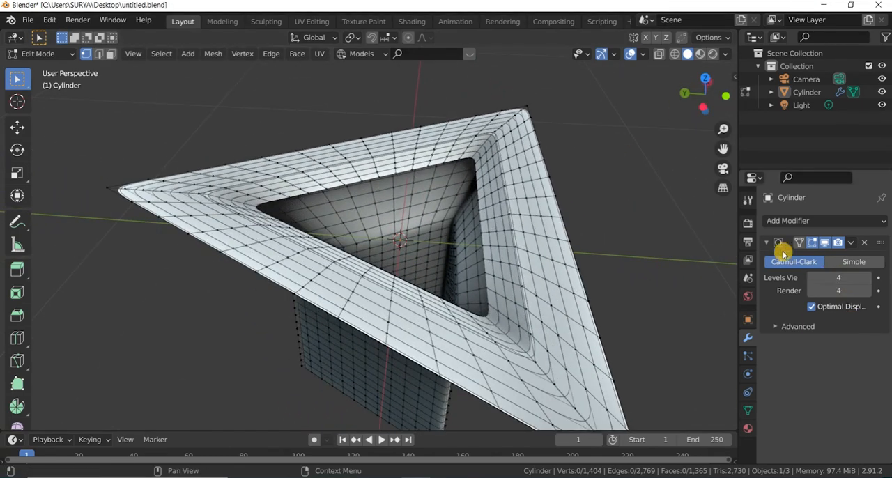
Add a Solidify modifier with a thickness of 0.03 m.
left_click(787, 221)
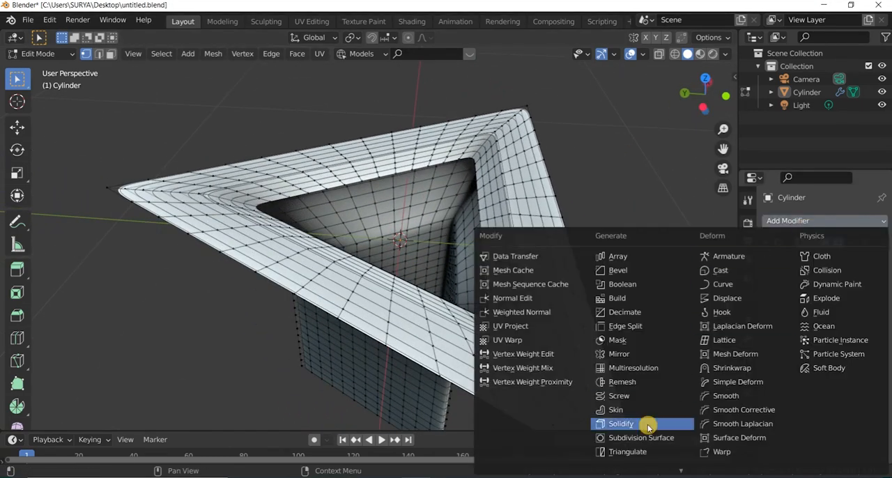
left_click(620, 424)
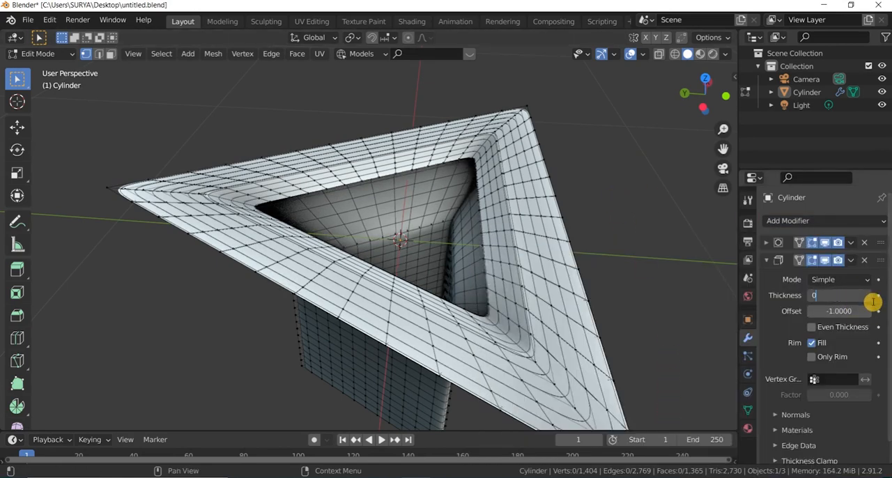
type("0.03 m")
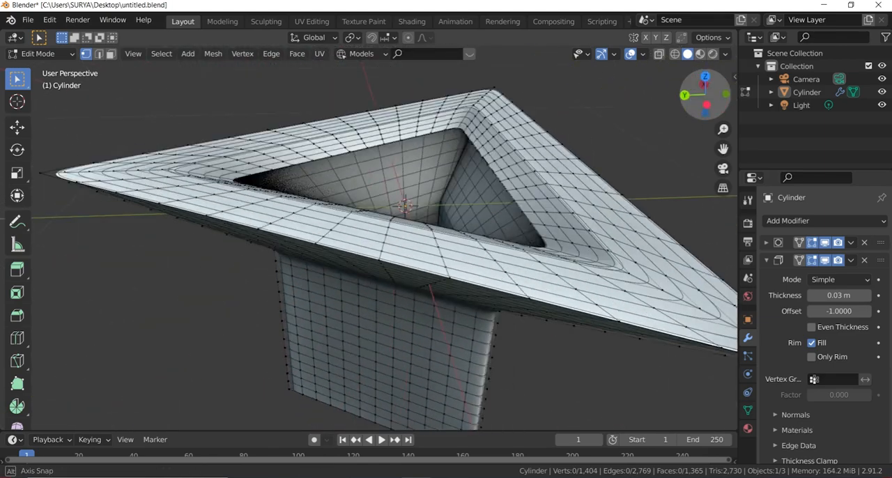
Return to Object Mode and orbit the view around the hood.
left_click(37, 54)
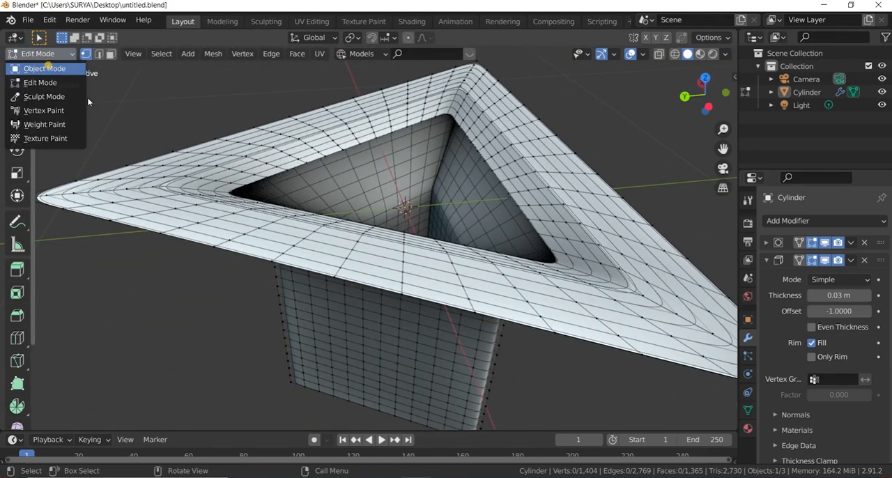
left_click(44, 67)
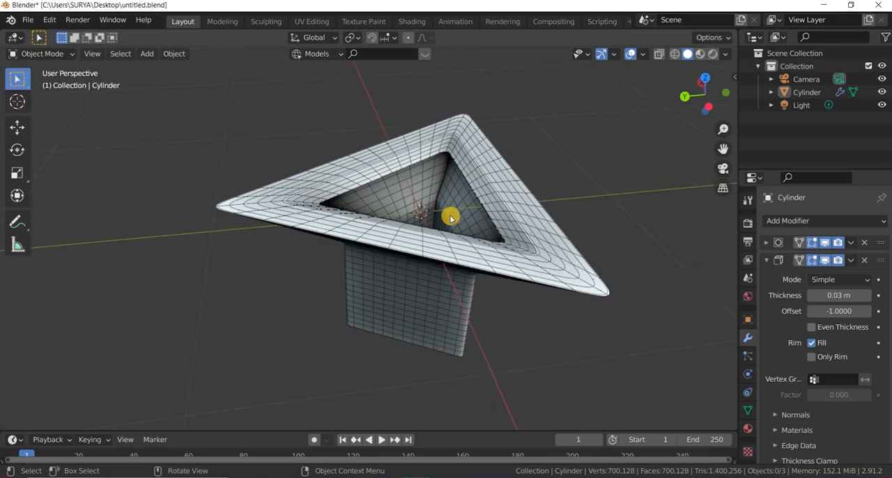
left_click_drag(449, 219, 331, 237)
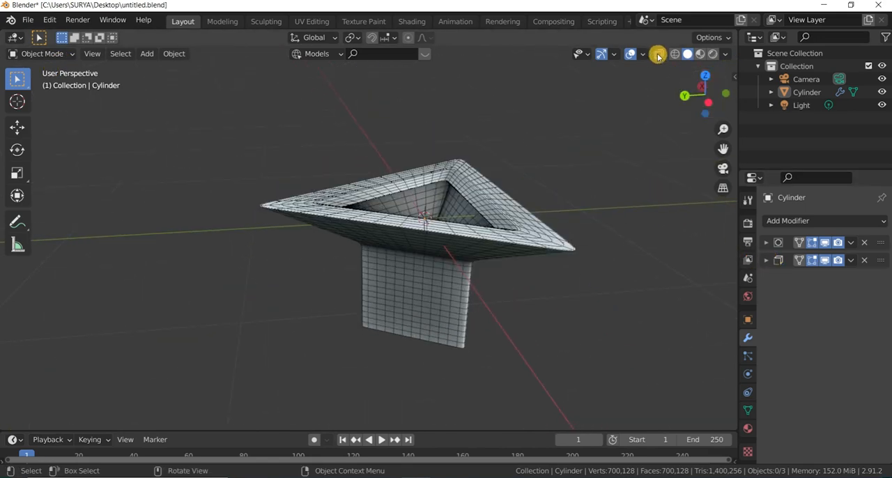
Turn off the wireframe overlay, view the hood from above, and enter Edit Mode.
left_click(659, 53)
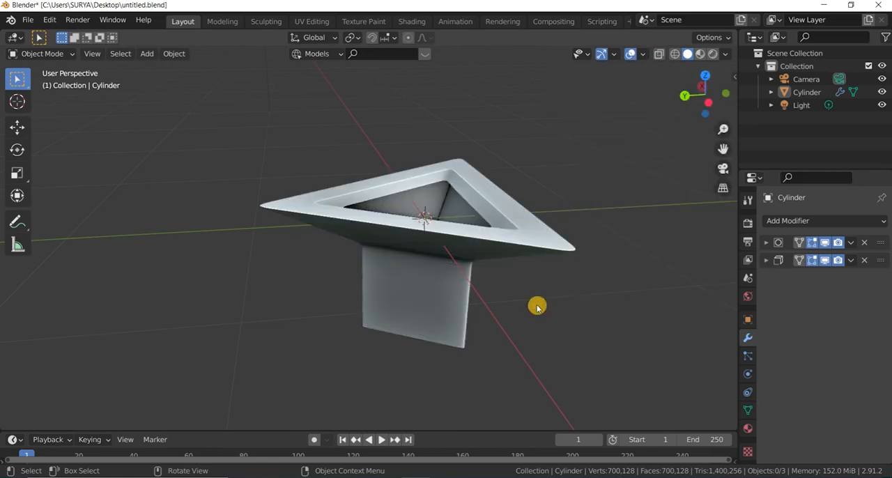
left_click_drag(536, 307, 331, 223)
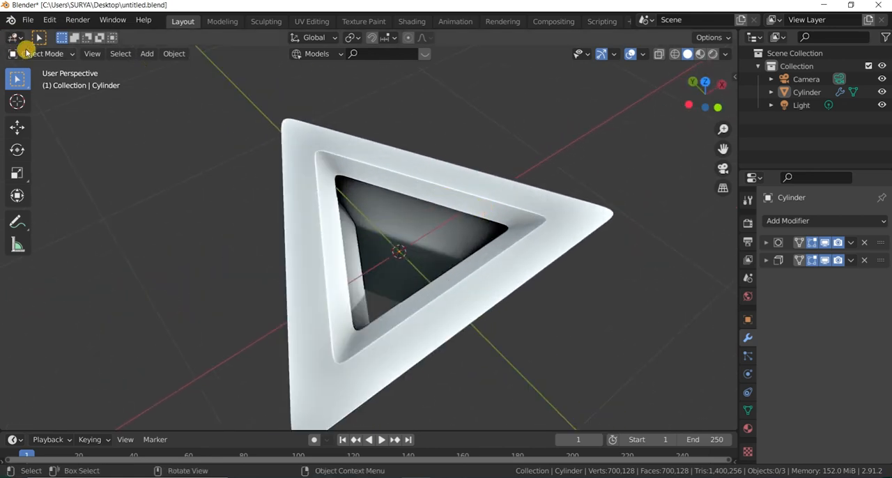
left_click(41, 53)
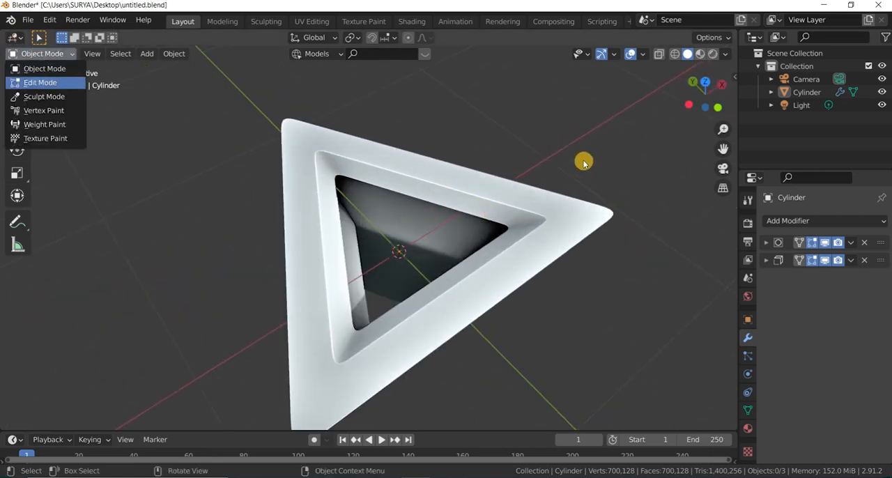
left_click(40, 82)
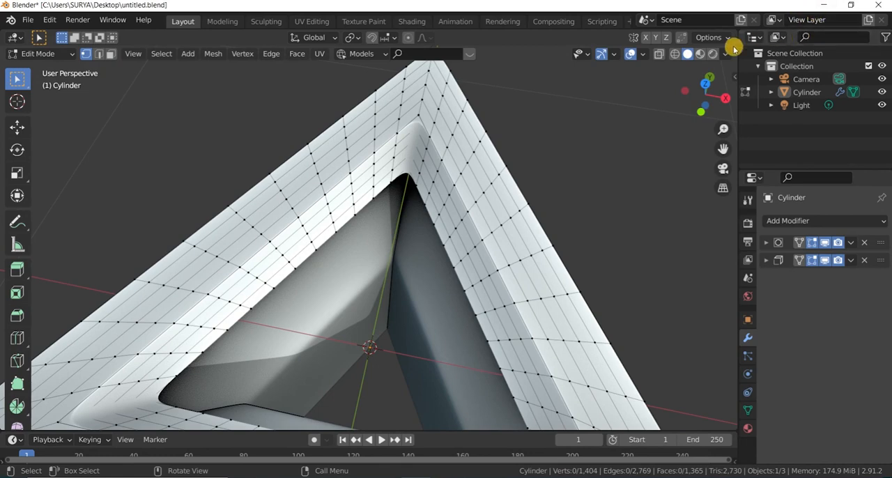
Switch the viewport studio light to a shinier metallic preset, then open overlays and modes.
left_click(733, 47)
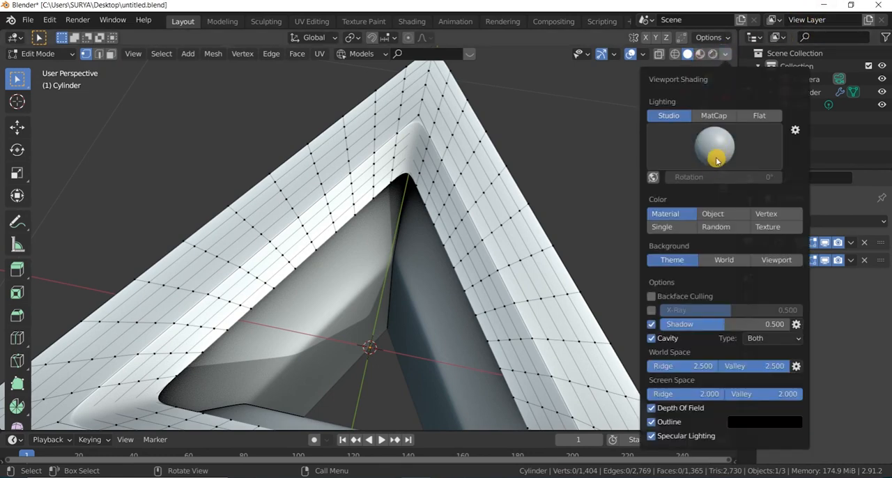
left_click(715, 146)
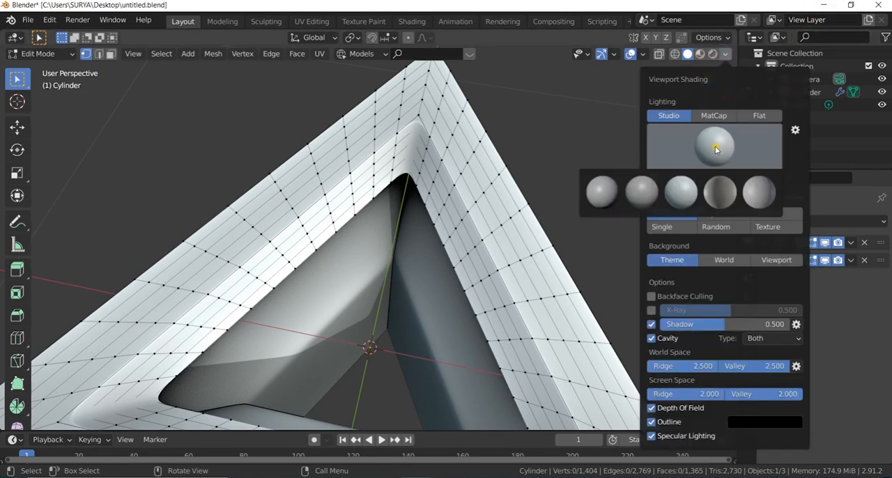
left_click(714, 115)
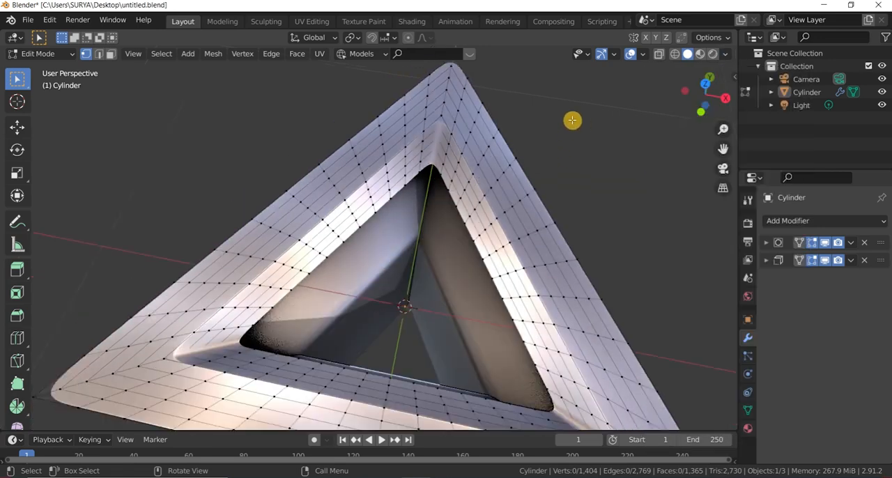
left_click(634, 54)
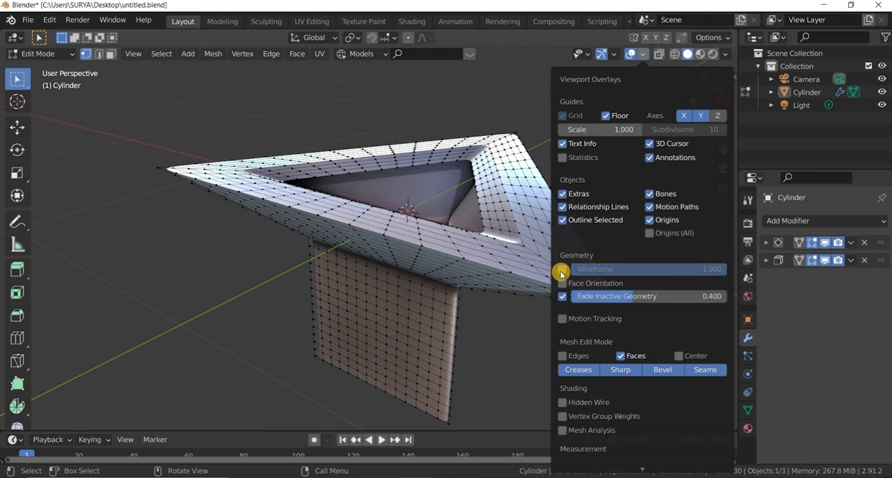
left_click(38, 54)
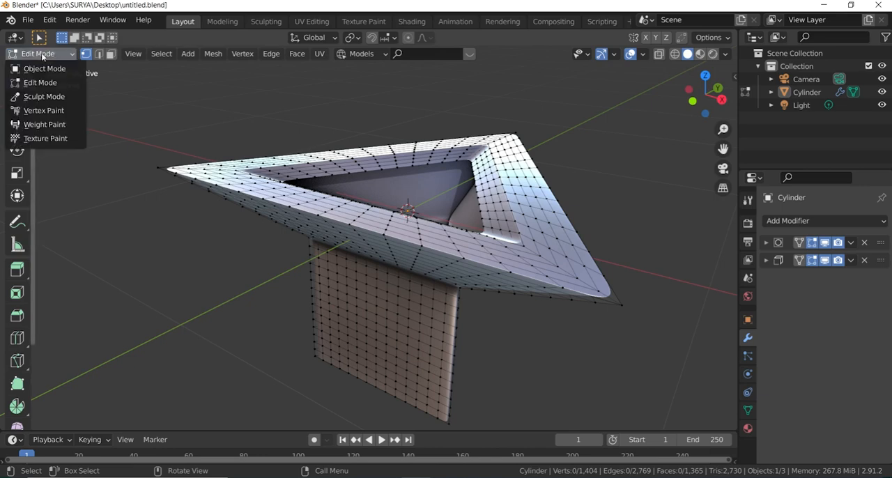
Switch to Object Mode and orbit around the finished smooth metallic chimney hood.
left_click(45, 69)
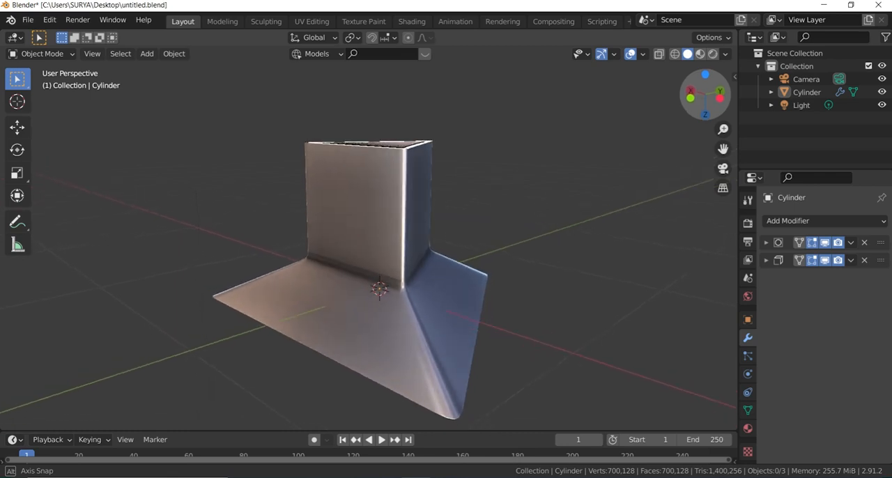
left_click_drag(383, 279, 485, 276)
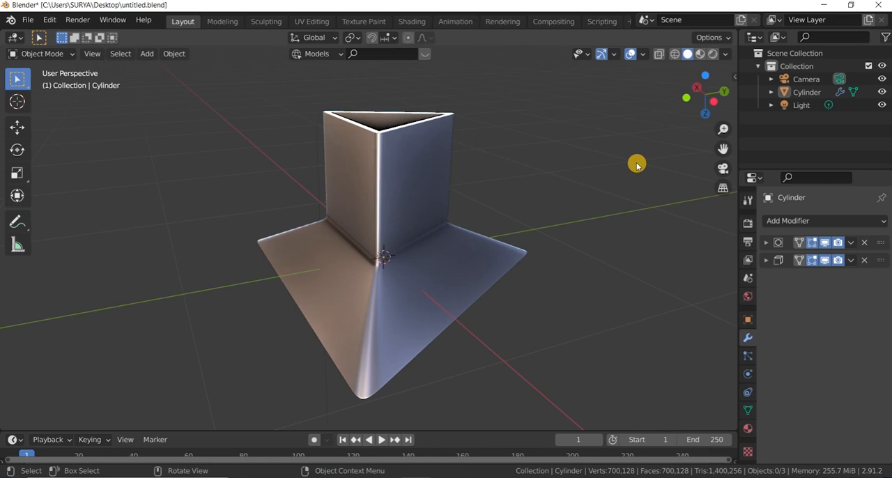
mouse_move(642, 168)
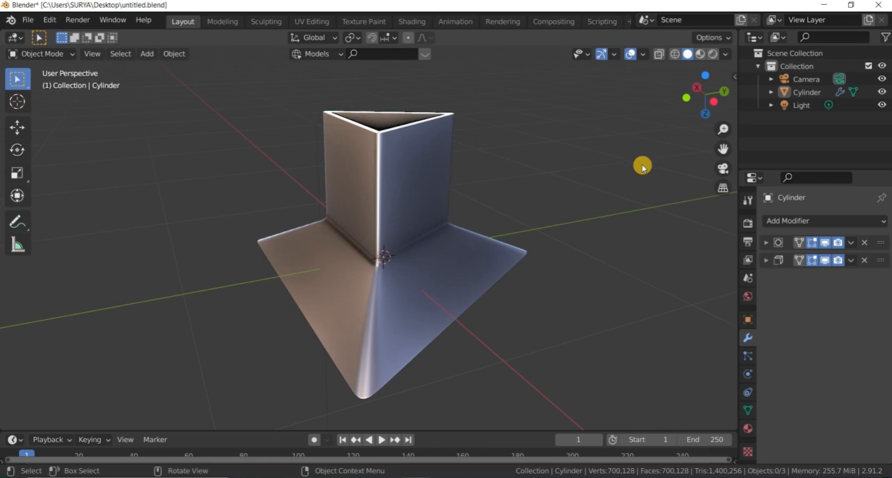